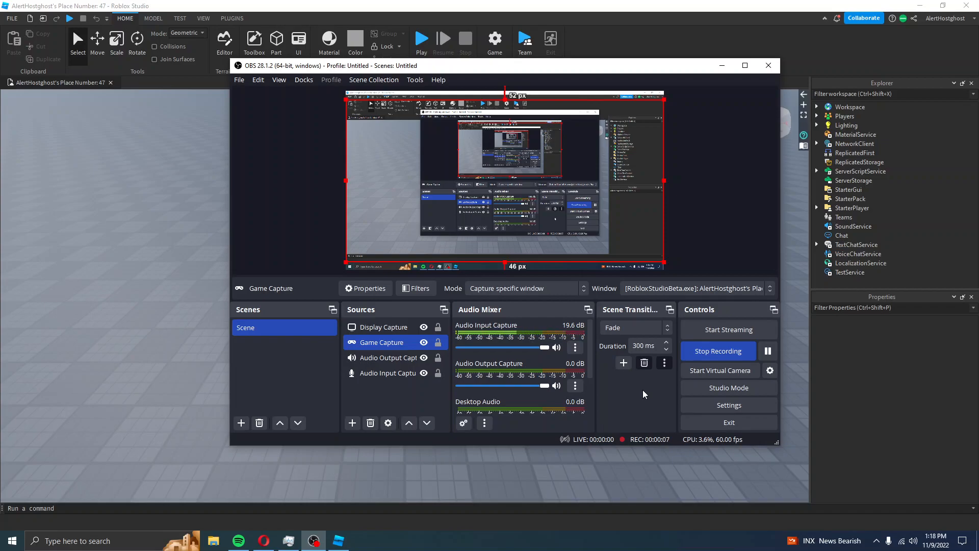
{"action": "mouse_move", "coordinate": [626, 413]}
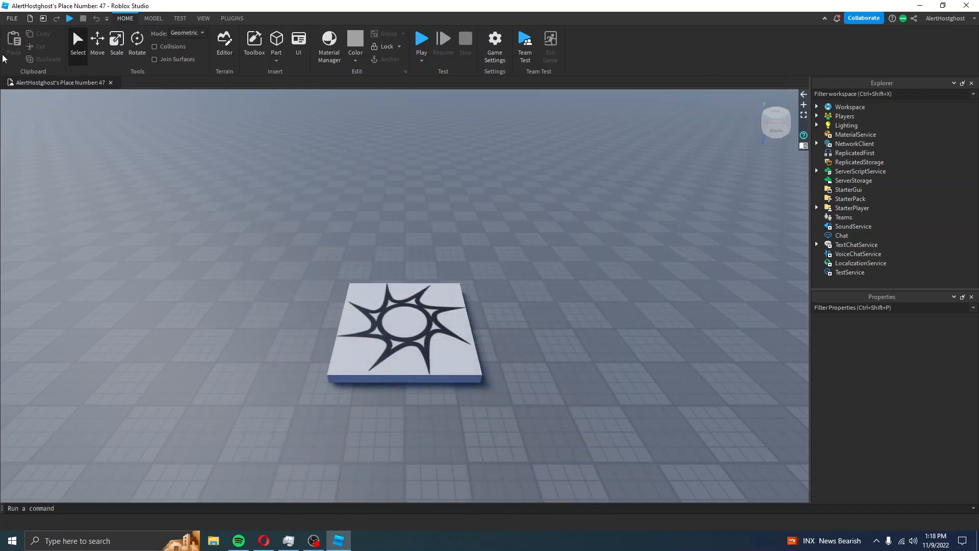
Enable 'Show Core GUI in Explorer while Playing' in Studio Settings and close the dialog
{"action": "left_click", "coordinate": [11, 19]}
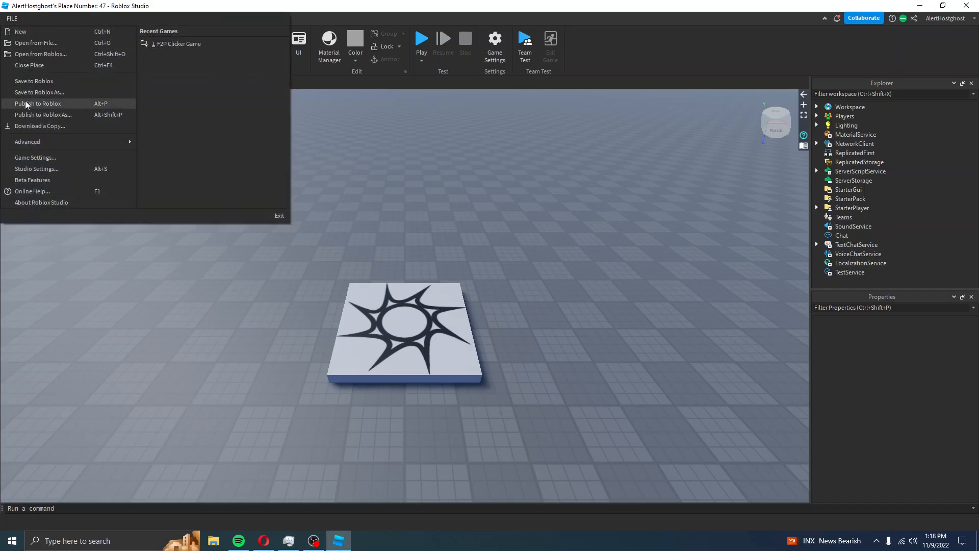
{"action": "left_click", "coordinate": [37, 168]}
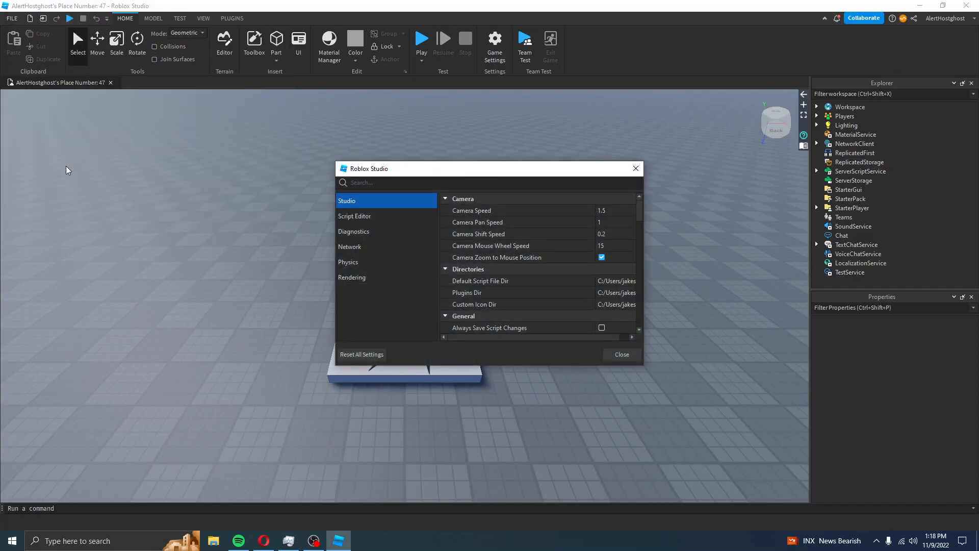
{"action": "mouse_move", "coordinate": [369, 208]}
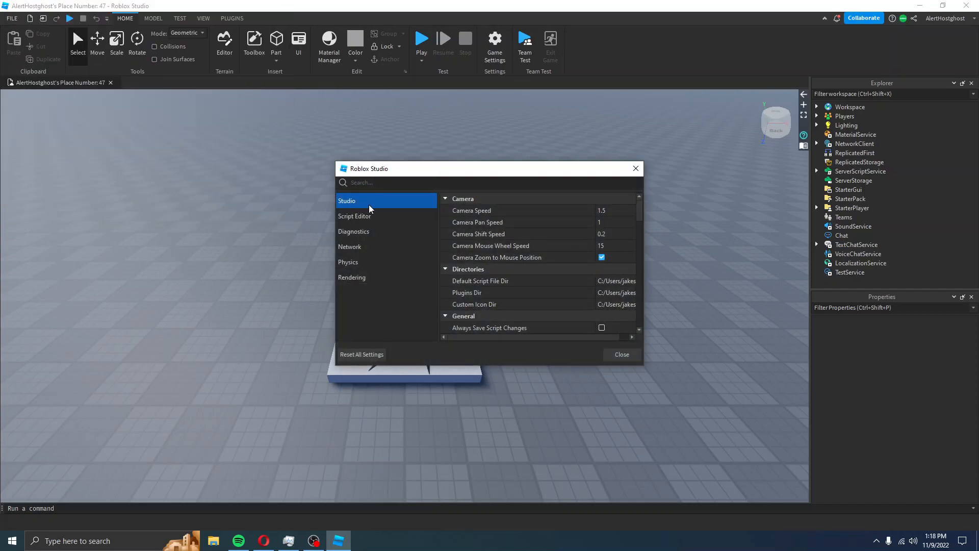
{"action": "scroll", "scroll_direction": "down", "scroll_amount": 3}
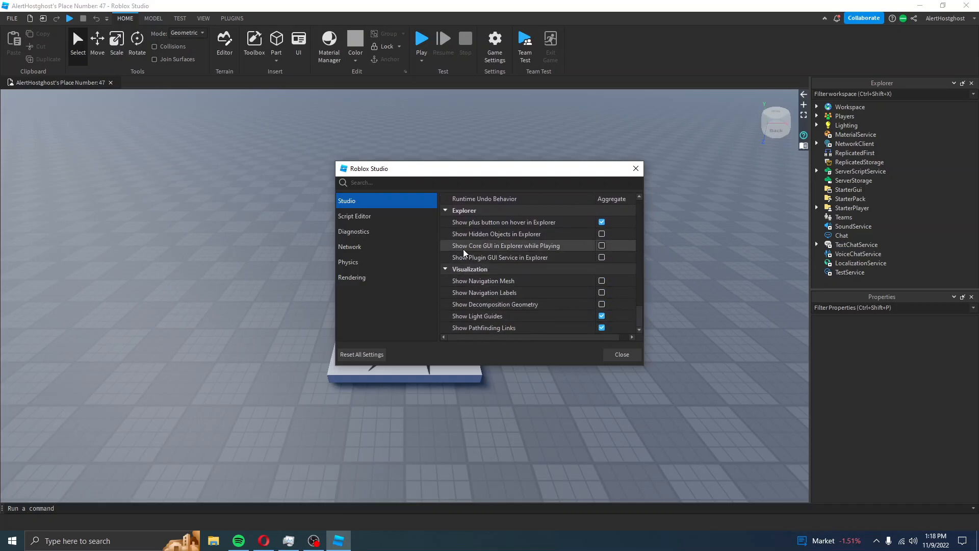
{"action": "mouse_move", "coordinate": [516, 255]}
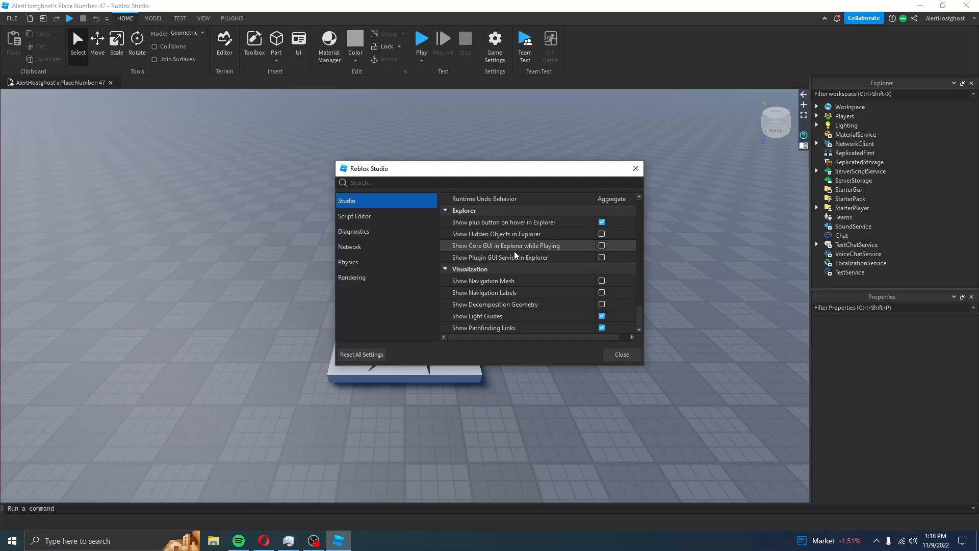
{"action": "mouse_move", "coordinate": [583, 252]}
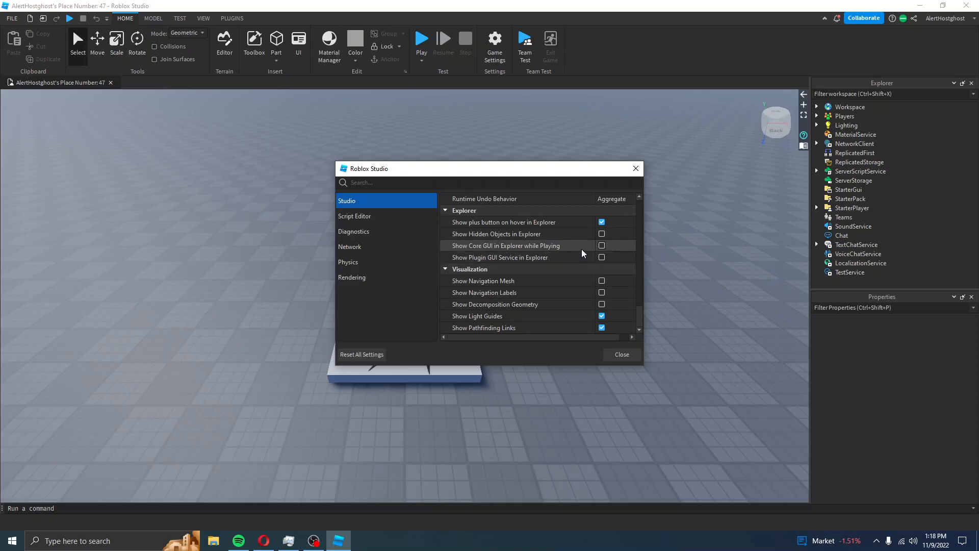
{"action": "left_click", "coordinate": [602, 244]}
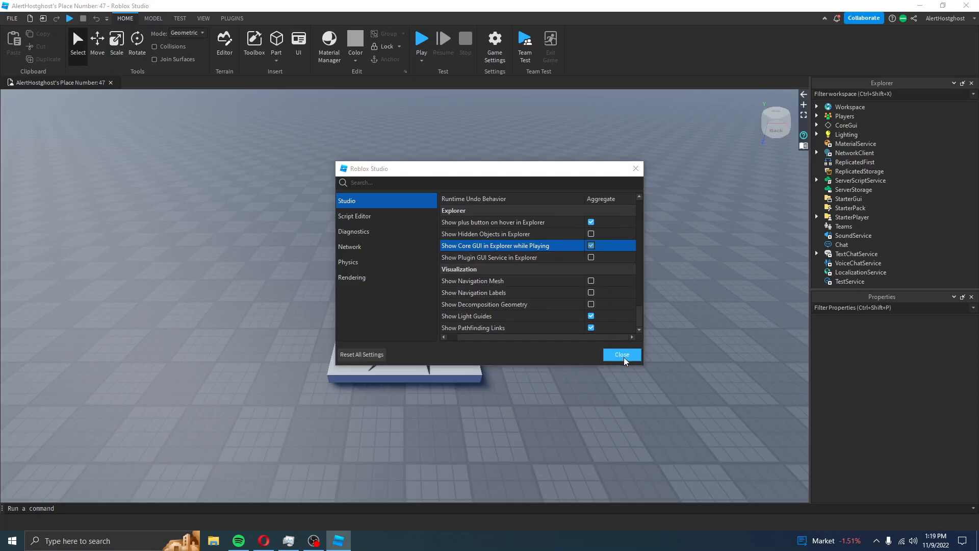
{"action": "left_click", "coordinate": [620, 353]}
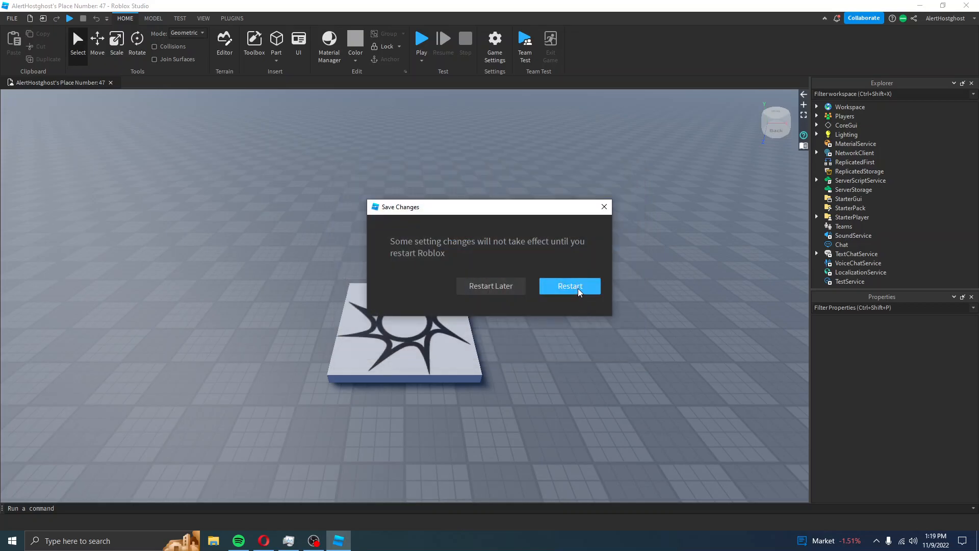
Dismiss the restart notice, leaving CoreGui listed in Explorer
{"action": "left_click", "coordinate": [569, 285]}
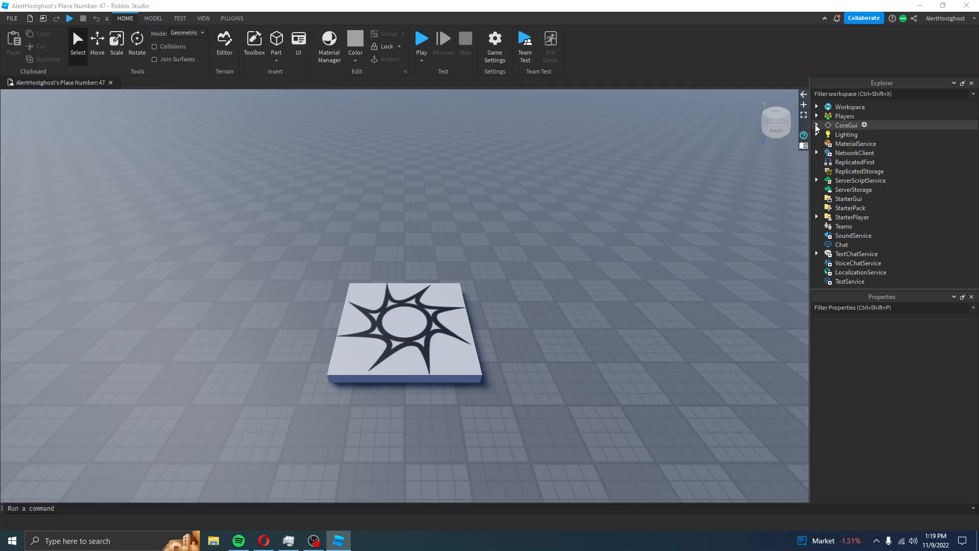
Expand CoreGui > EventBlocks > blockEditorSelector > Gui > CodingArea in Explorer
{"action": "left_click", "coordinate": [816, 124]}
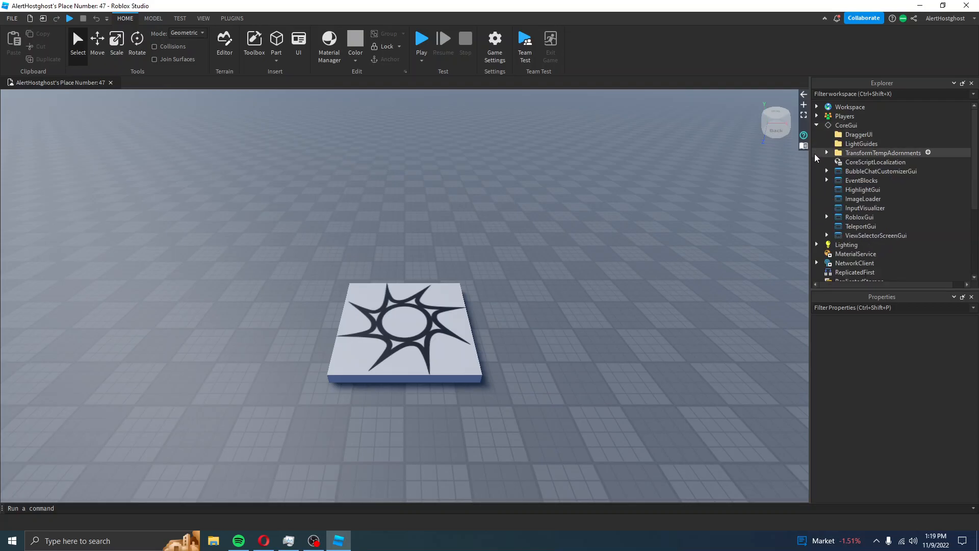
{"action": "mouse_move", "coordinate": [859, 134]}
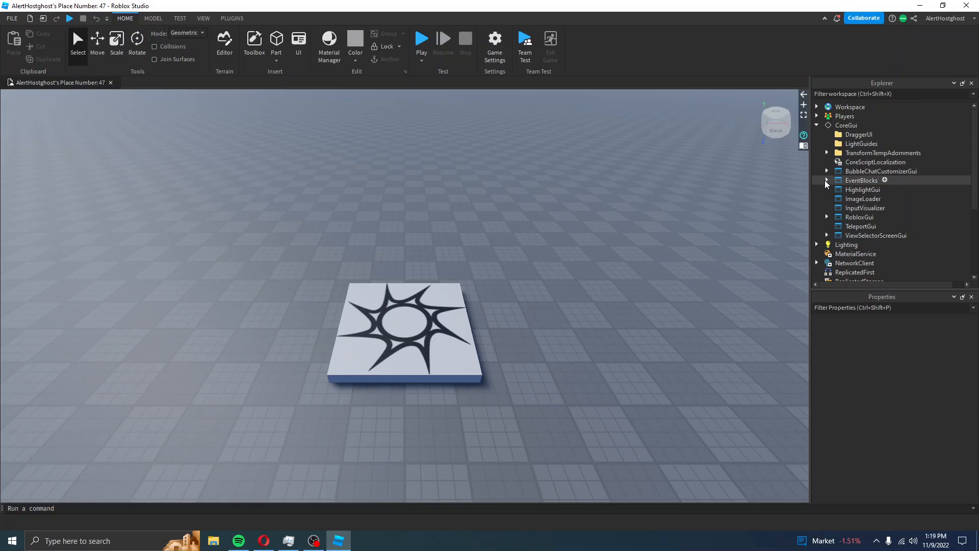
{"action": "left_click", "coordinate": [827, 180]}
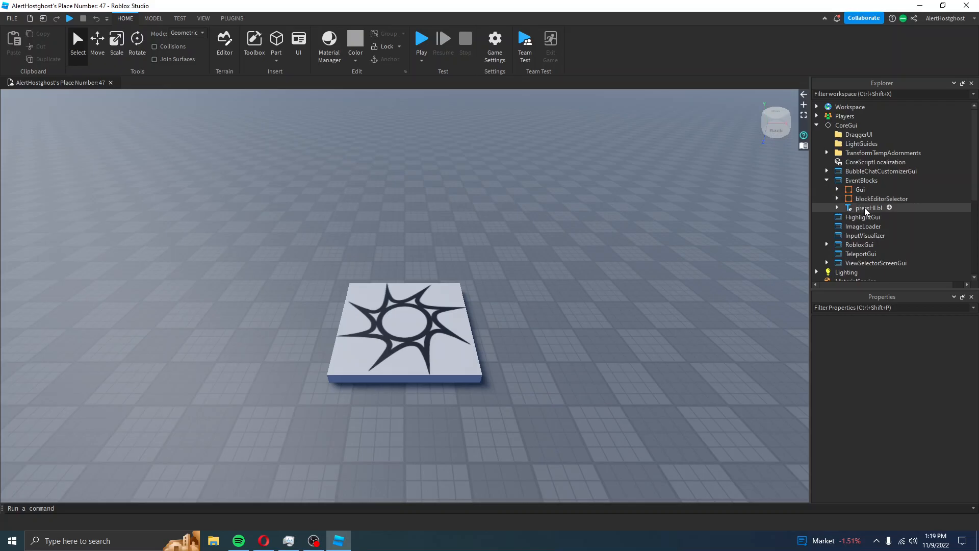
{"action": "left_click", "coordinate": [837, 199]}
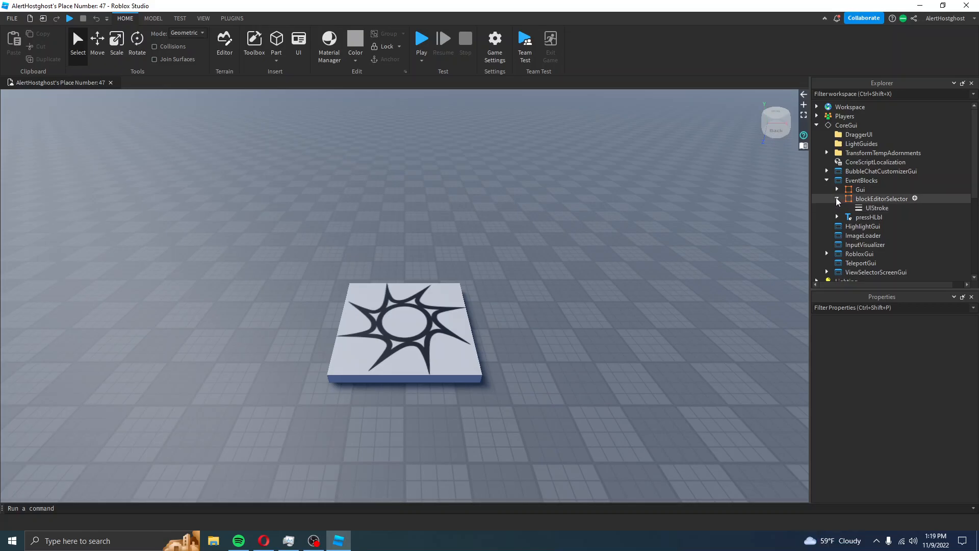
{"action": "left_click", "coordinate": [837, 190]}
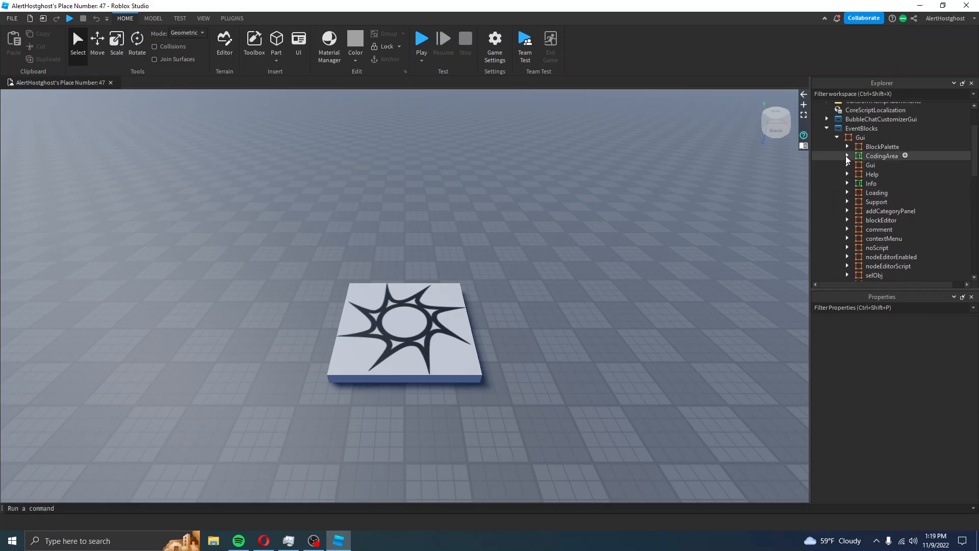
{"action": "left_click", "coordinate": [847, 155]}
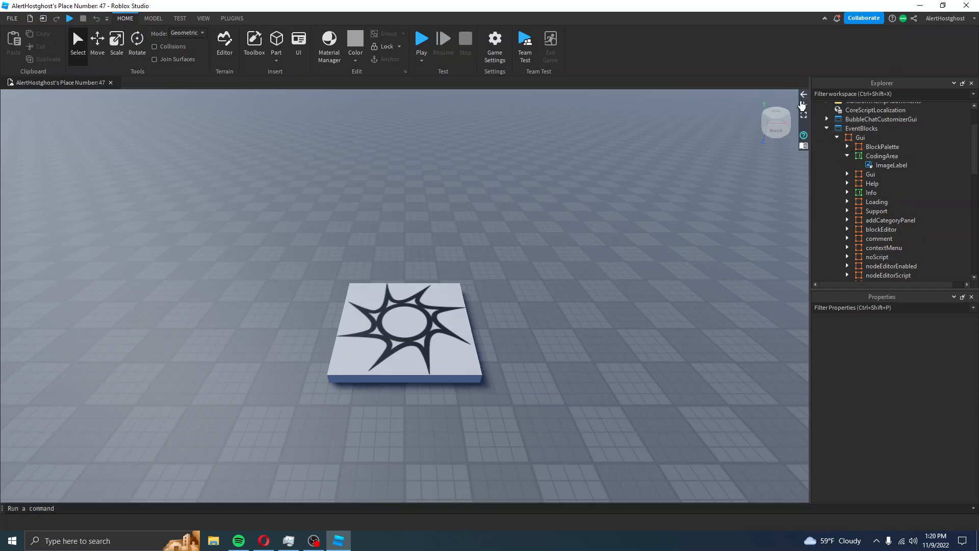
{"action": "mouse_move", "coordinate": [804, 99]}
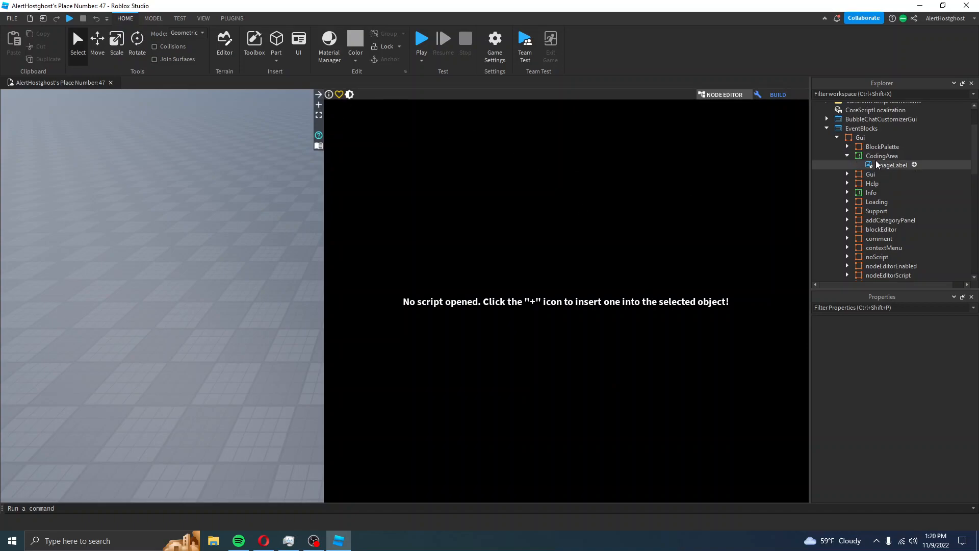
Select the CodingArea ImageLabel, expand Help and load the Script in the Event Blocks editor
{"action": "left_click", "coordinate": [891, 164]}
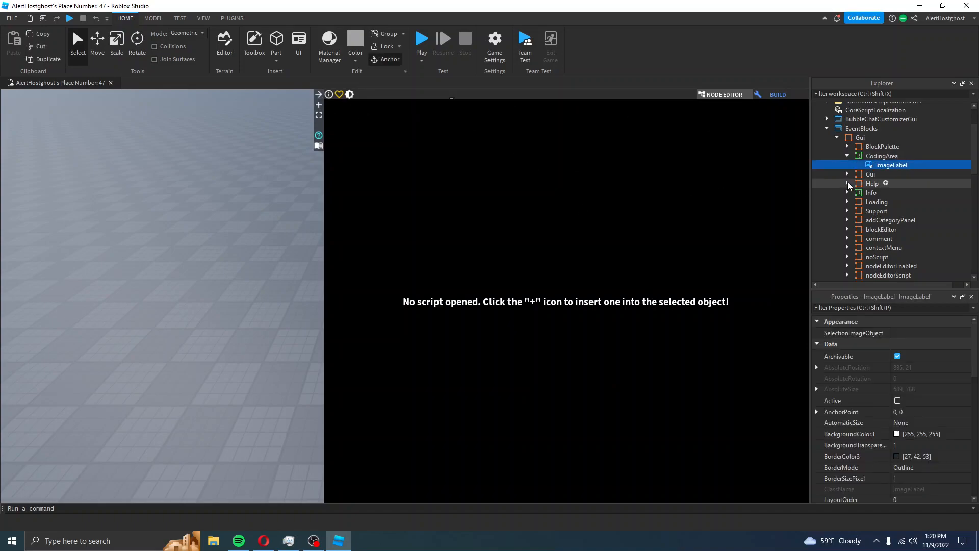
{"action": "left_click", "coordinate": [847, 182]}
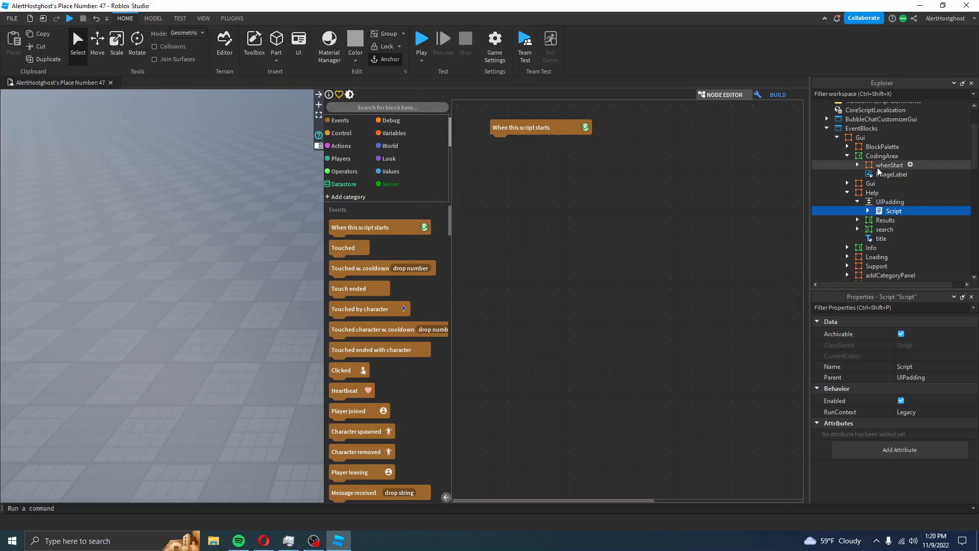
{"action": "left_click", "coordinate": [352, 216]}
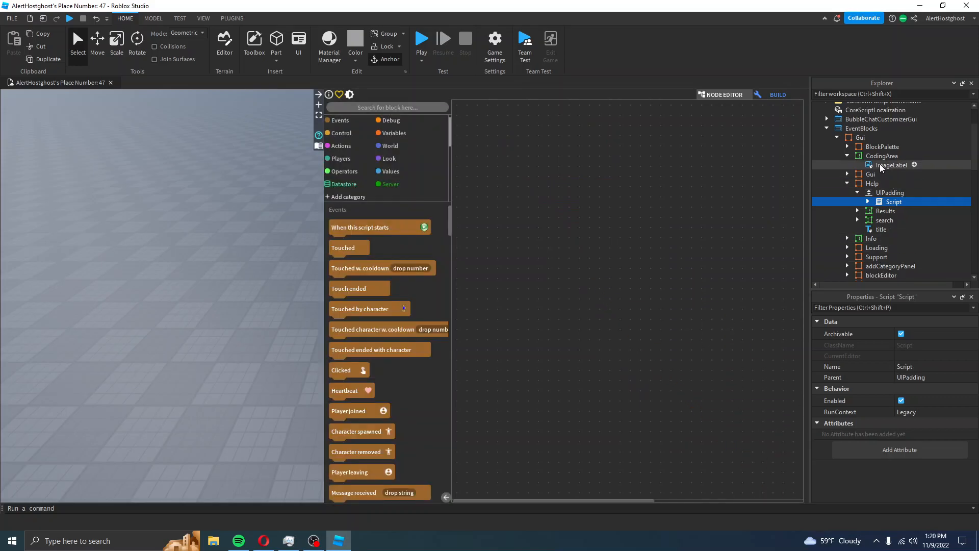
{"action": "mouse_move", "coordinate": [604, 149]}
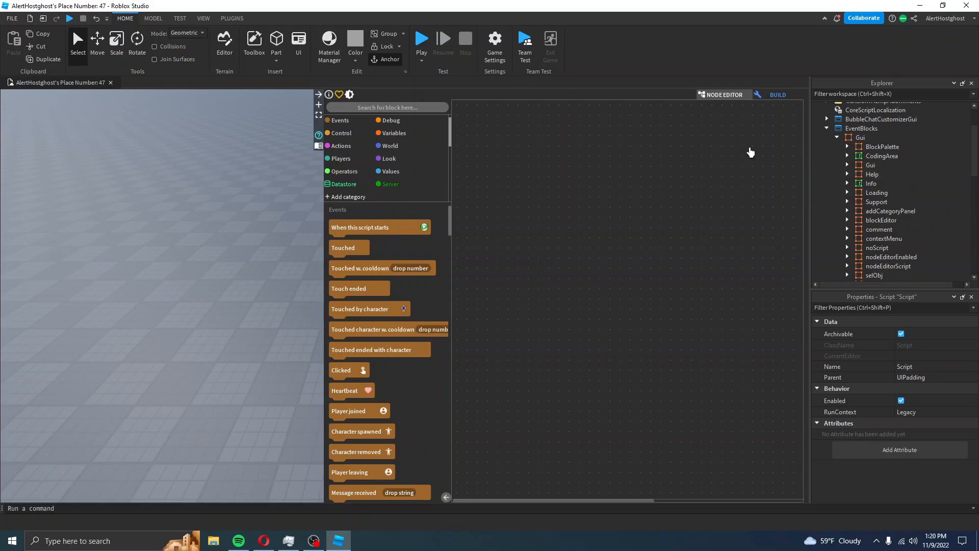
Hide the editor and expand addCategoryPanel's categories (leaderstats, marketplace, raycasting, tweening)
{"action": "left_click", "coordinate": [777, 94]}
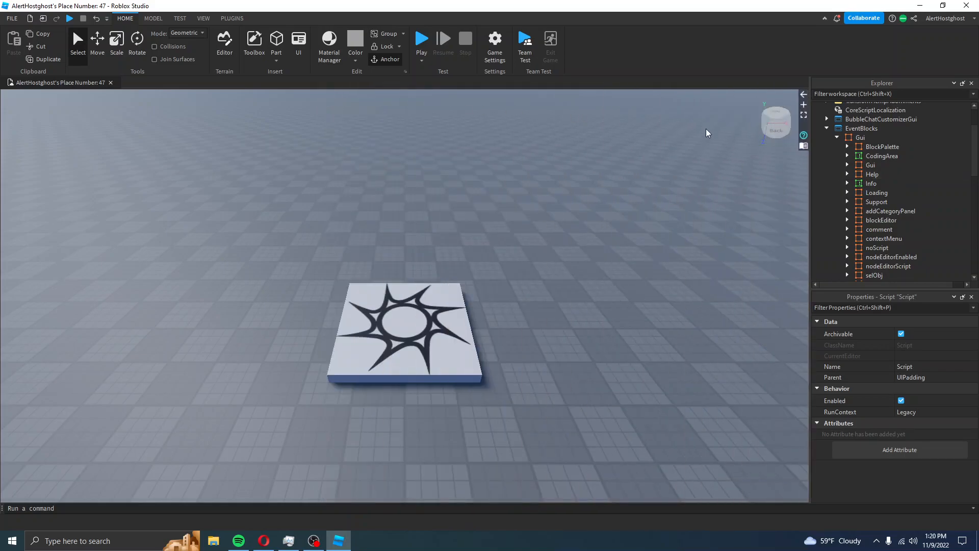
{"action": "mouse_move", "coordinate": [846, 150]}
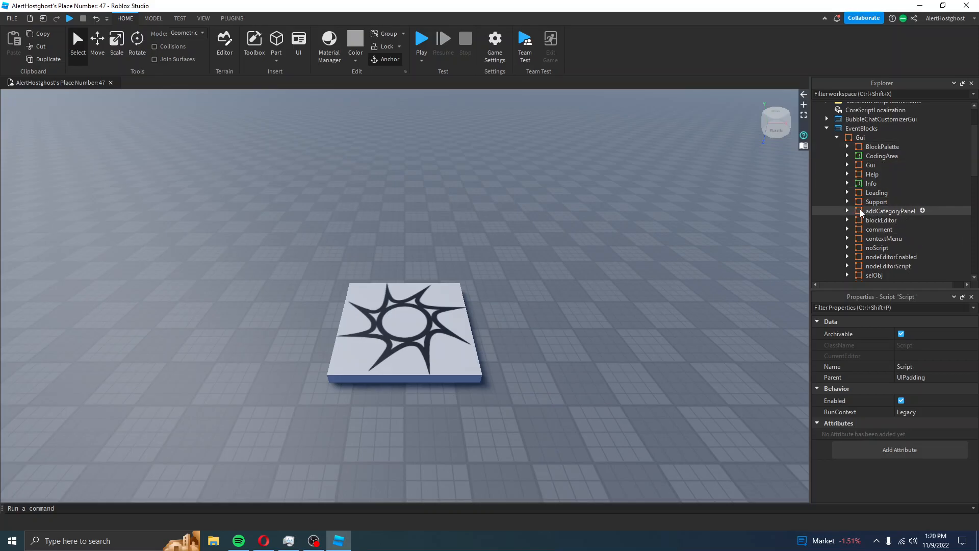
{"action": "left_click", "coordinate": [847, 211]}
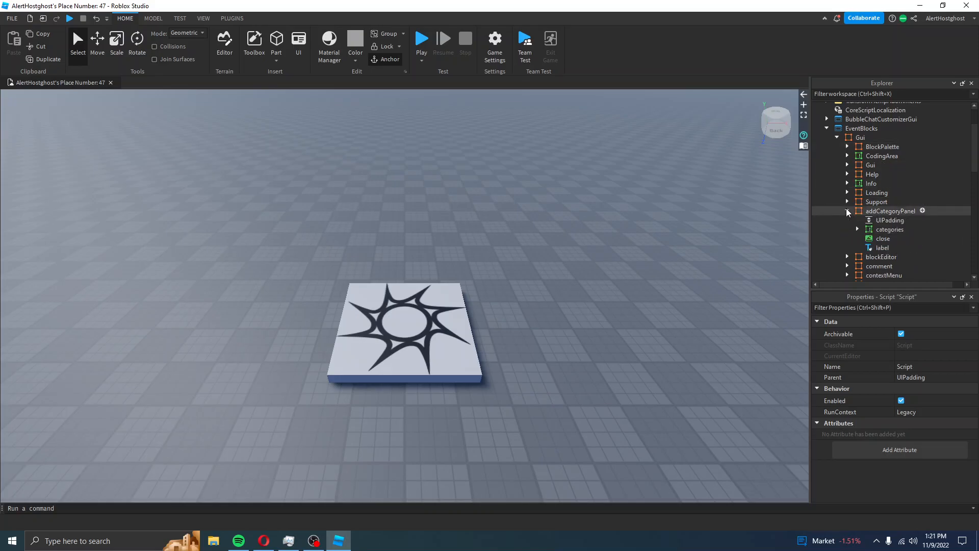
{"action": "left_click", "coordinate": [857, 230]}
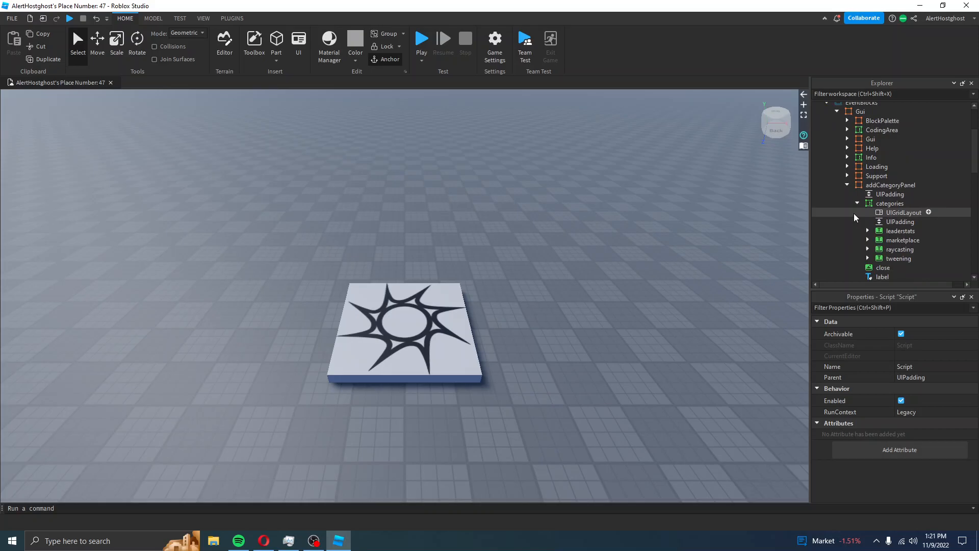
{"action": "scroll", "scroll_direction": "down", "scroll_amount": 3}
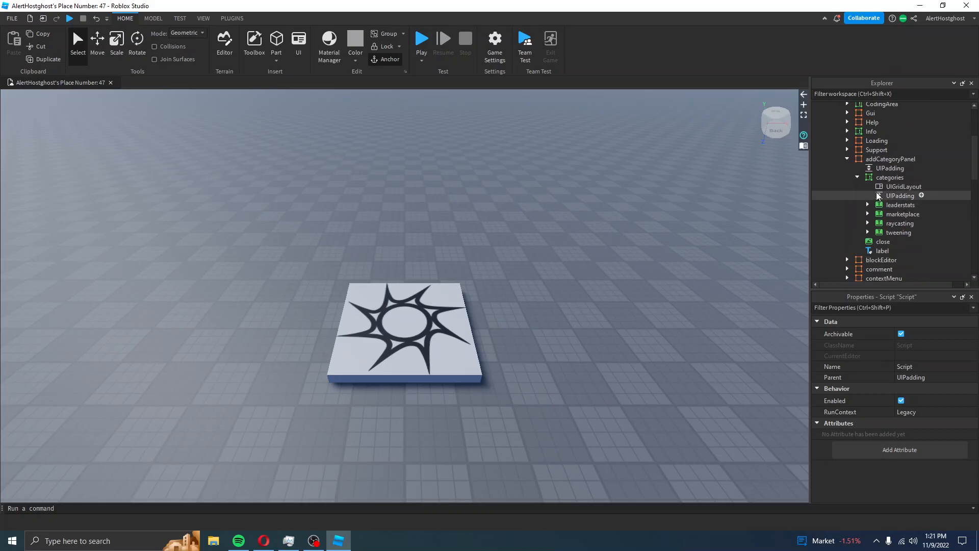
{"action": "scroll", "scroll_direction": "up", "scroll_amount": 3}
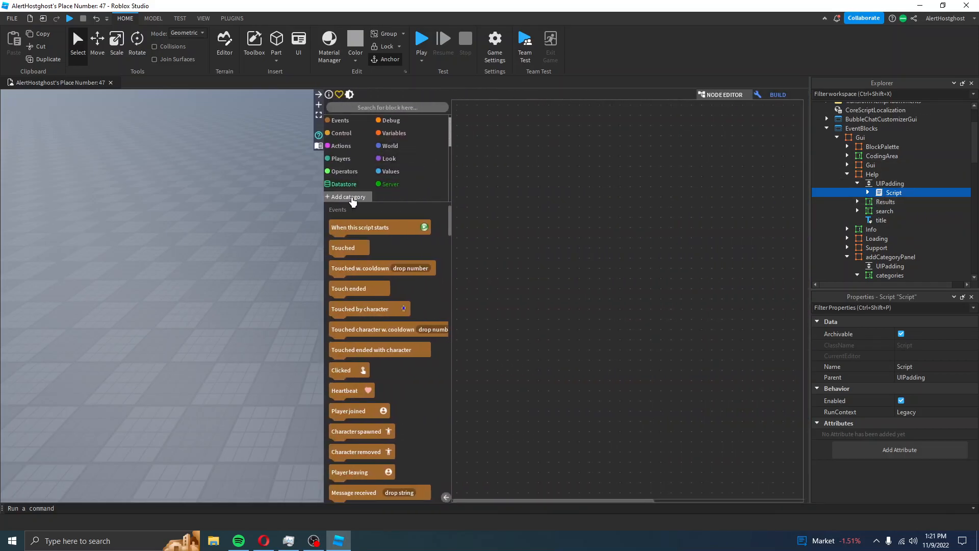
Show the 'Add category to script' dialog and close it again
{"action": "left_click", "coordinate": [348, 197]}
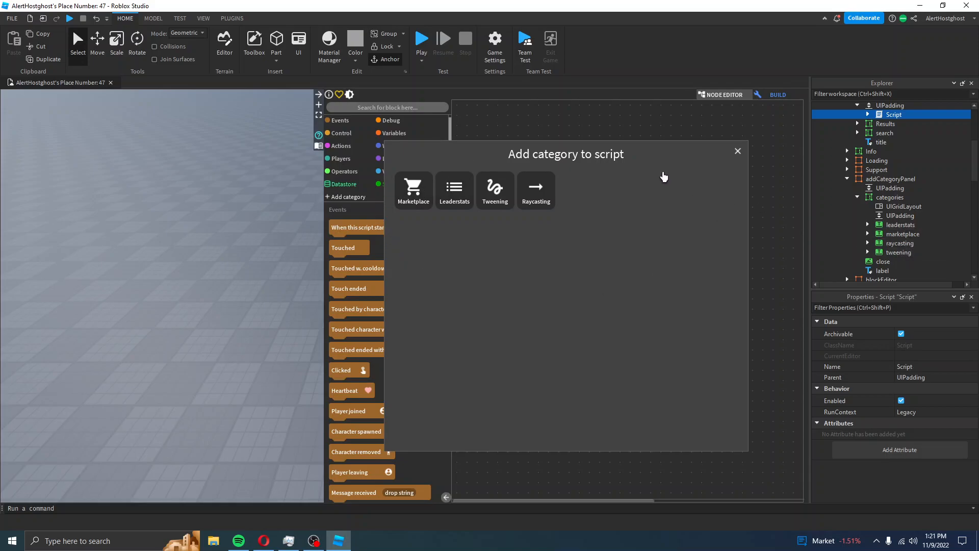
{"action": "mouse_move", "coordinate": [738, 155]}
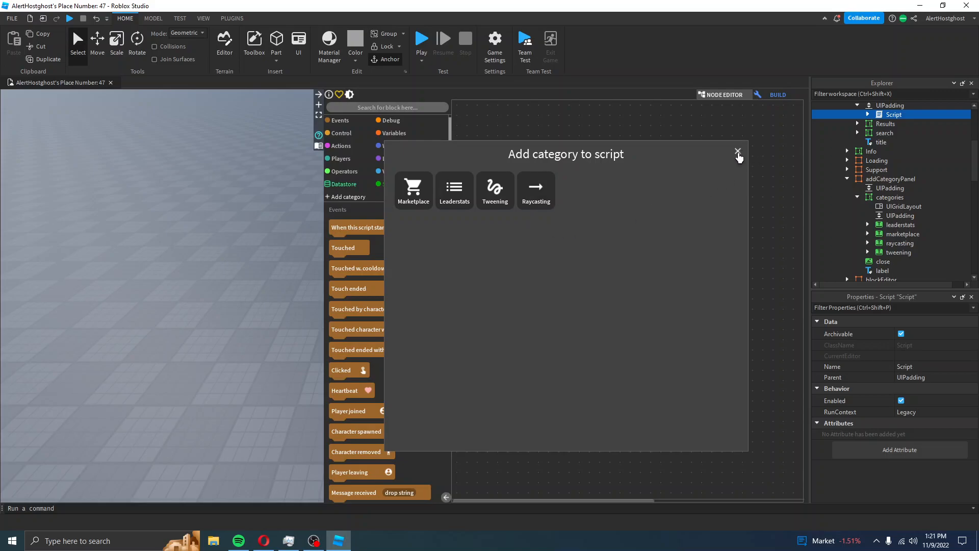
{"action": "left_click", "coordinate": [736, 151]}
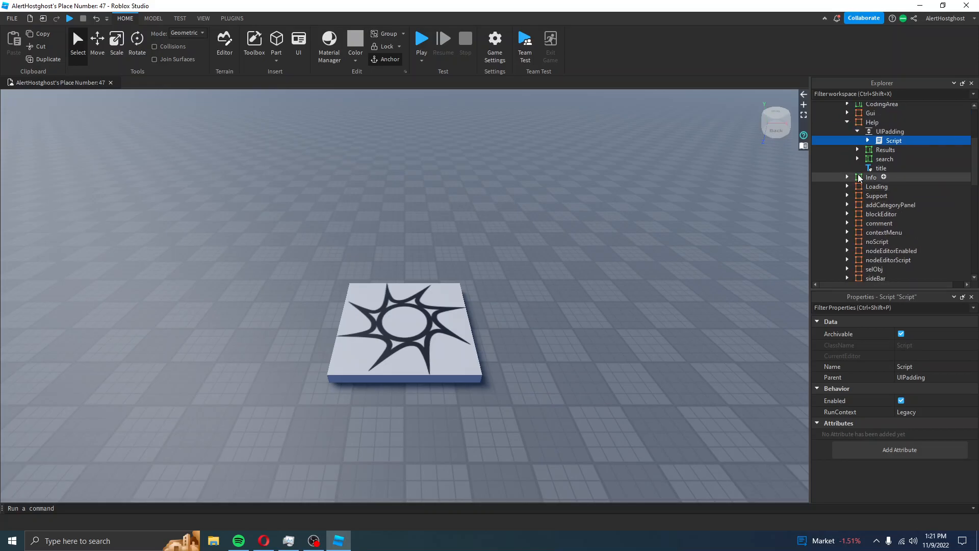
Expand BlockPalette and its blocks folder to list the block categories
{"action": "scroll", "scroll_direction": "up", "scroll_amount": 3}
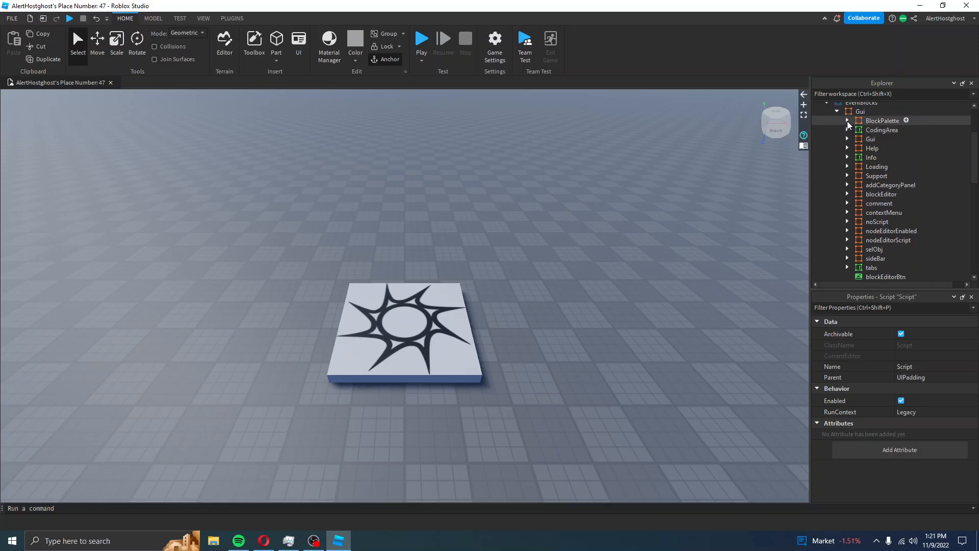
{"action": "left_click", "coordinate": [847, 120]}
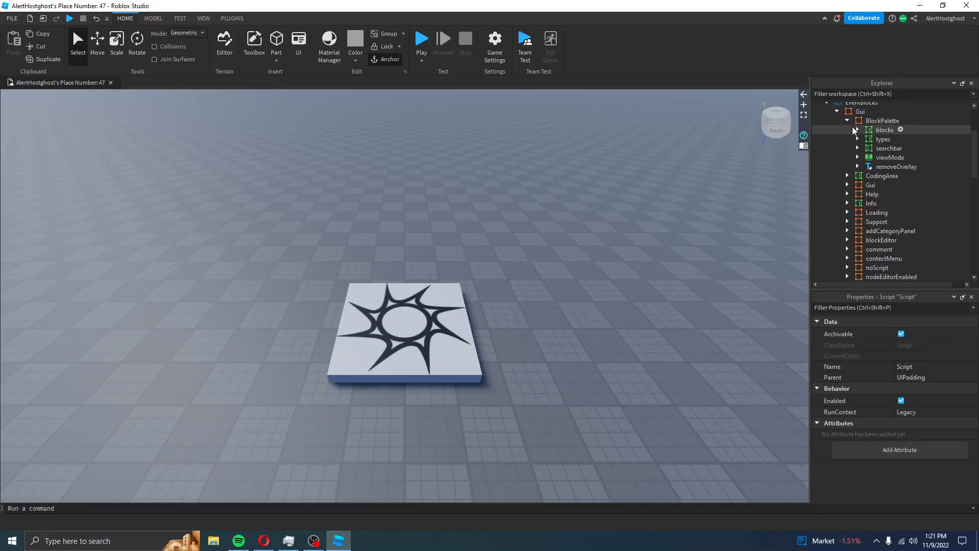
{"action": "left_click", "coordinate": [883, 139]}
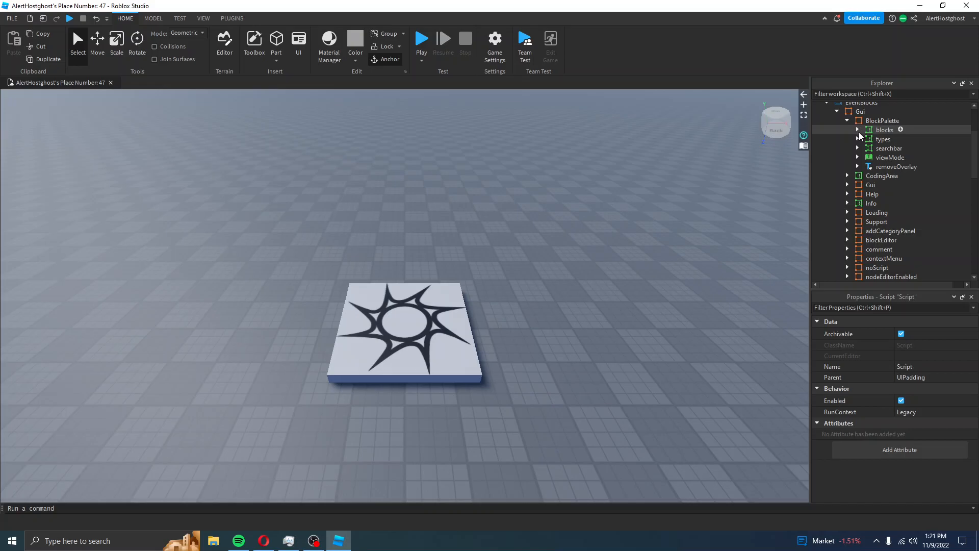
{"action": "left_click", "coordinate": [858, 130]}
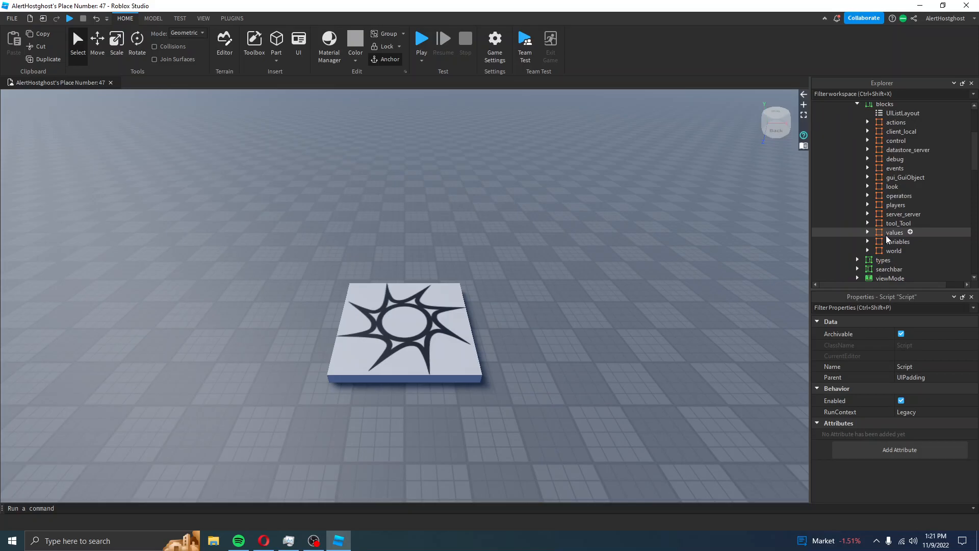
{"action": "mouse_move", "coordinate": [900, 132]}
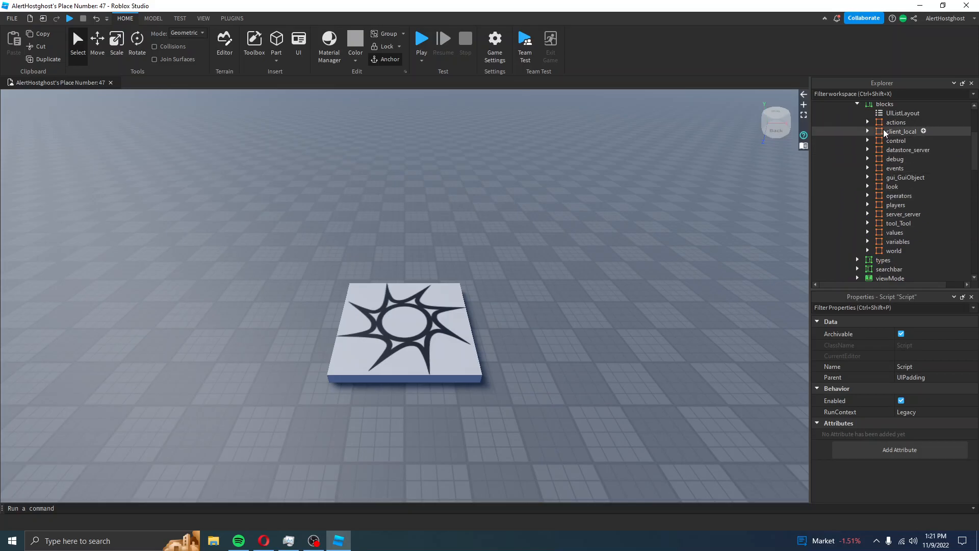
{"action": "mouse_move", "coordinate": [893, 242]}
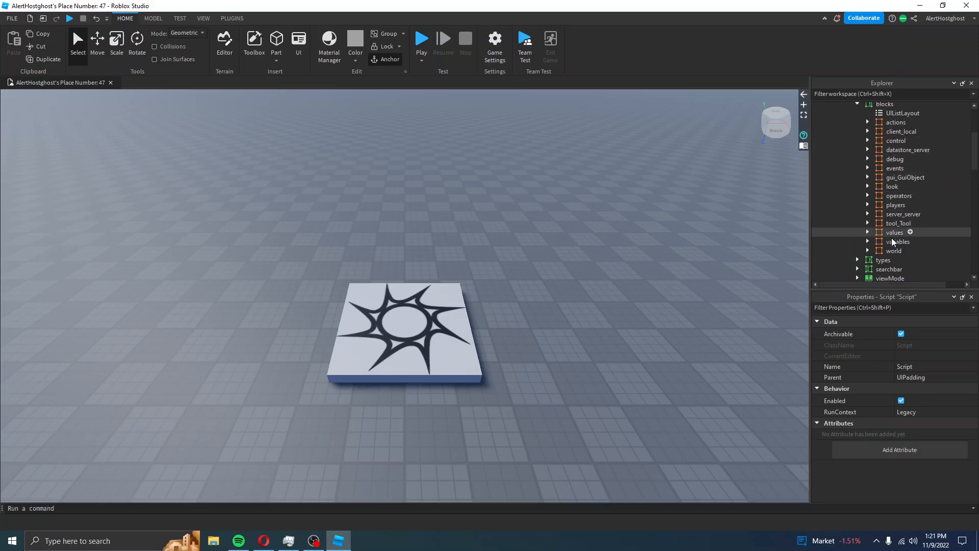
{"action": "mouse_move", "coordinate": [894, 250]}
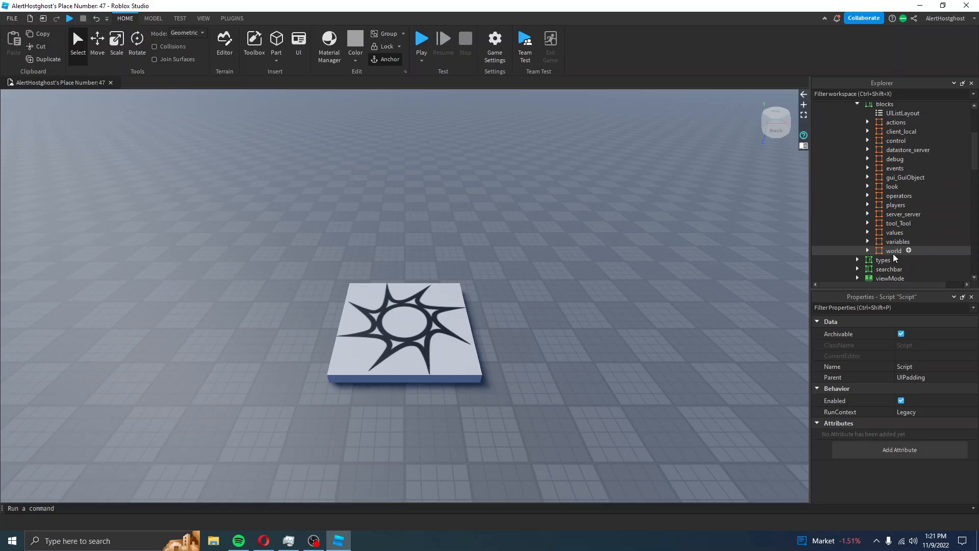
Expand the operators category and the num block to reach its input TextBox
{"action": "left_click", "coordinate": [867, 196]}
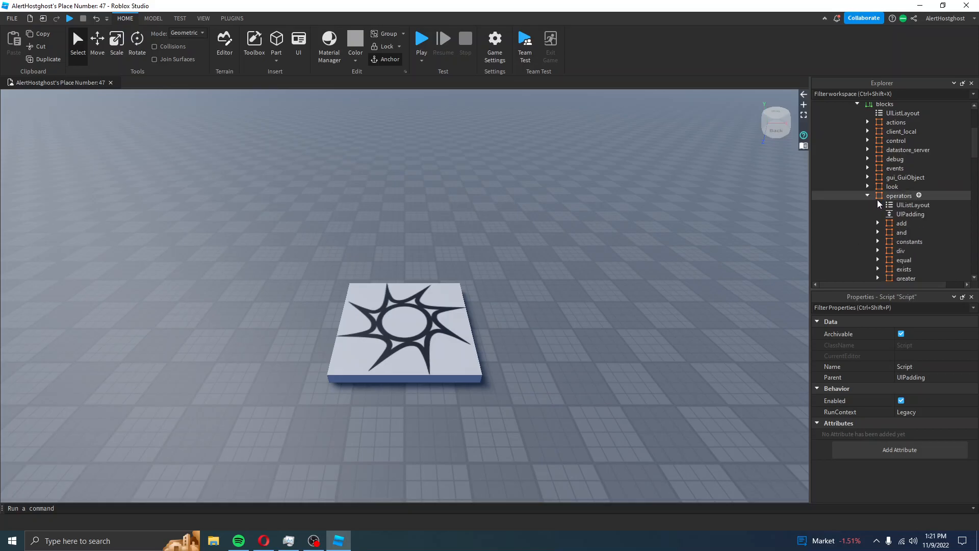
{"action": "scroll", "scroll_direction": "down", "scroll_amount": 3}
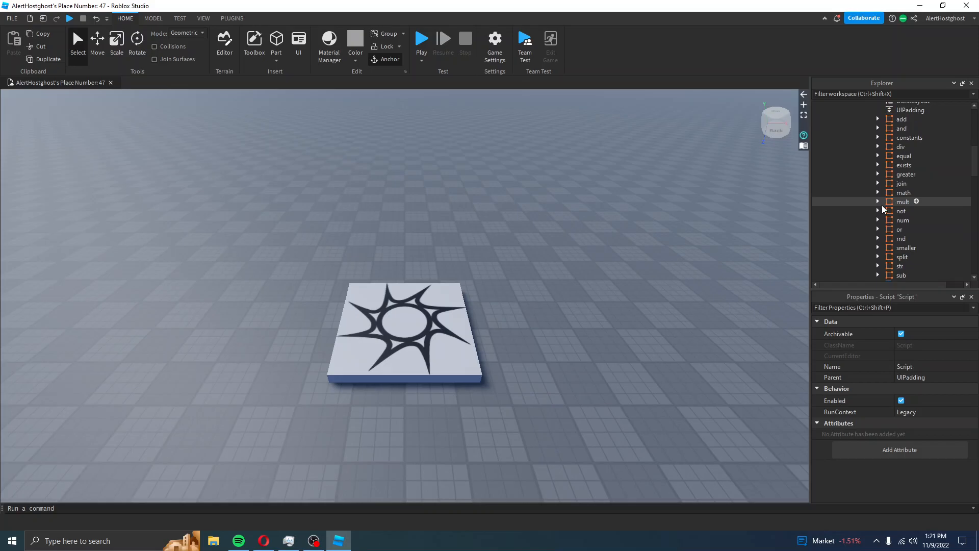
{"action": "scroll", "scroll_direction": "down", "scroll_amount": 3}
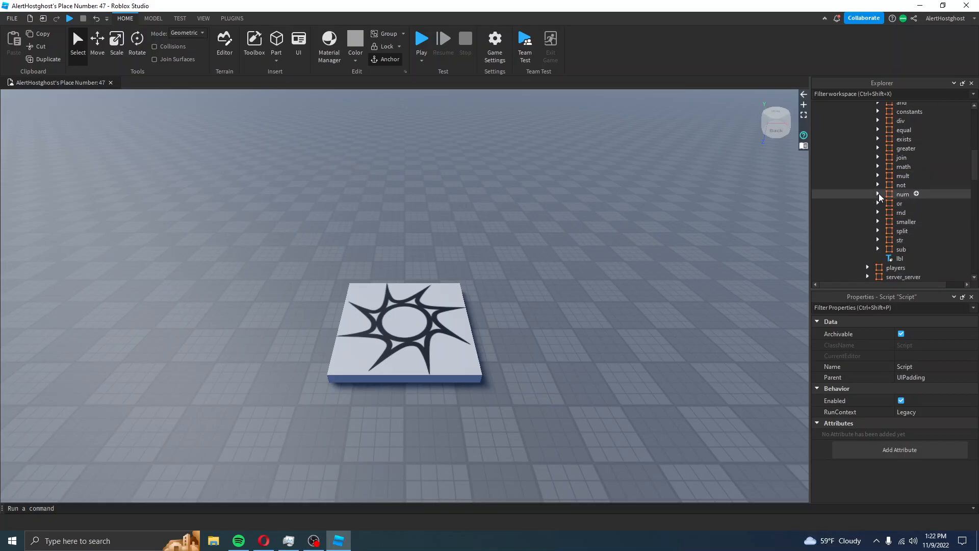
{"action": "left_click", "coordinate": [878, 194]}
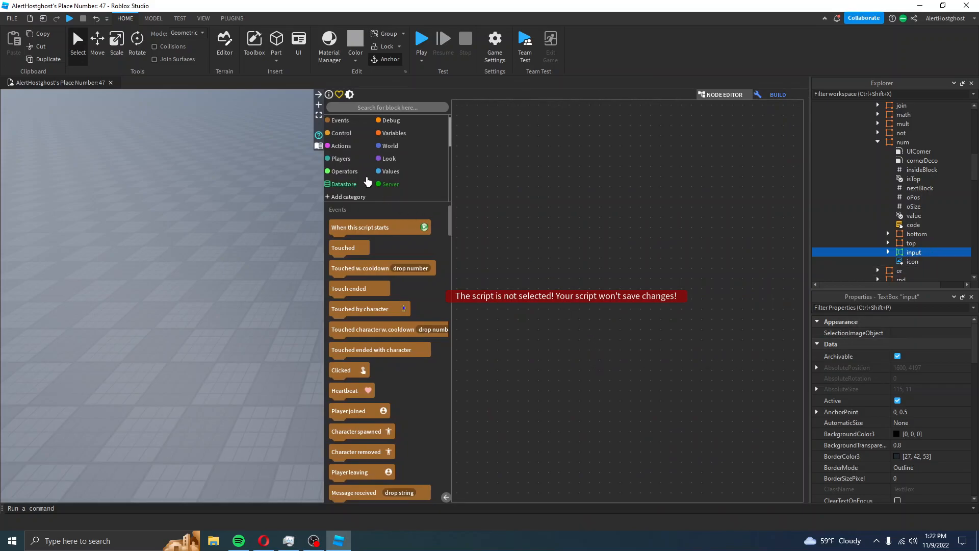
Show the Operators category's blocks in the Event Blocks palette
{"action": "left_click", "coordinate": [343, 172]}
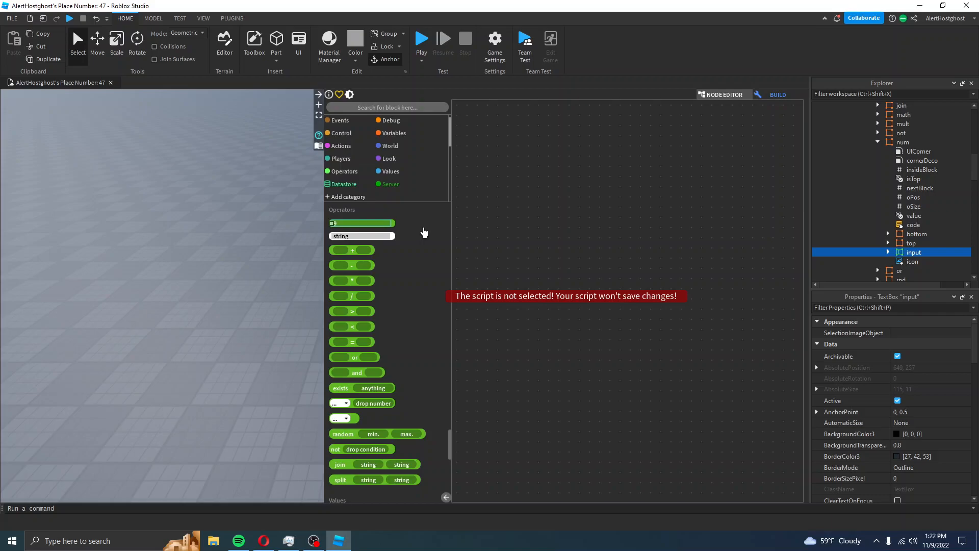
{"action": "mouse_move", "coordinate": [878, 400]}
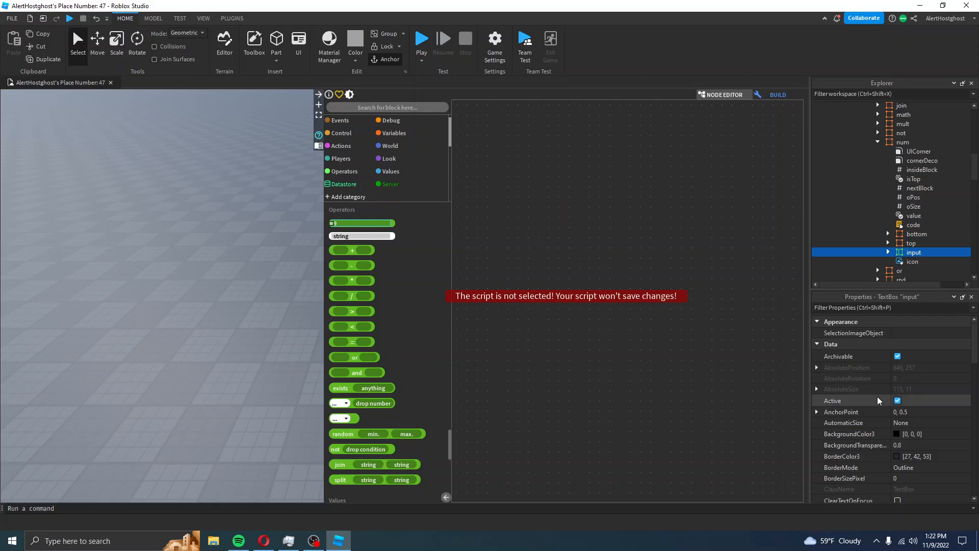
Set the num block's input TextBox Text property from 9 to 100
{"action": "scroll", "scroll_direction": "down", "scroll_amount": 3}
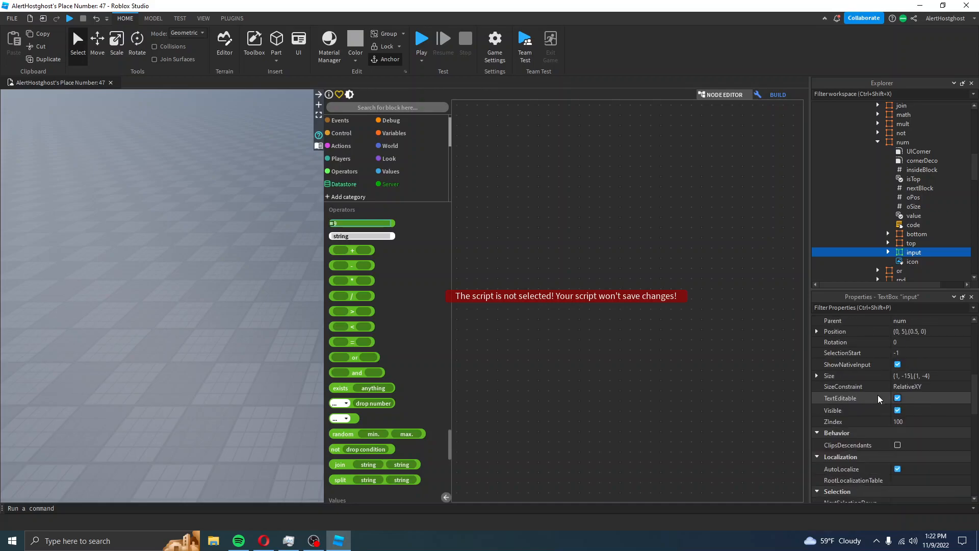
{"action": "scroll", "scroll_direction": "down", "scroll_amount": 3}
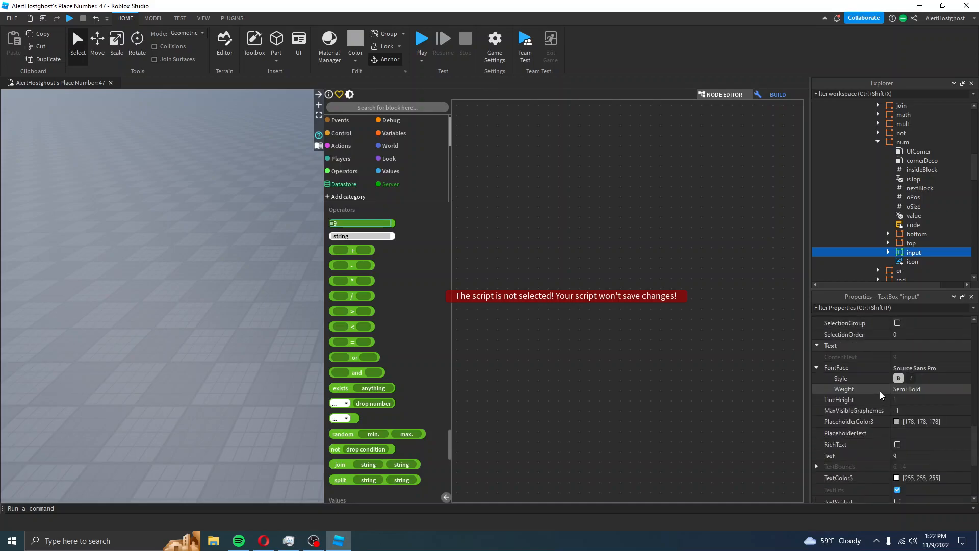
{"action": "mouse_move", "coordinate": [903, 460]}
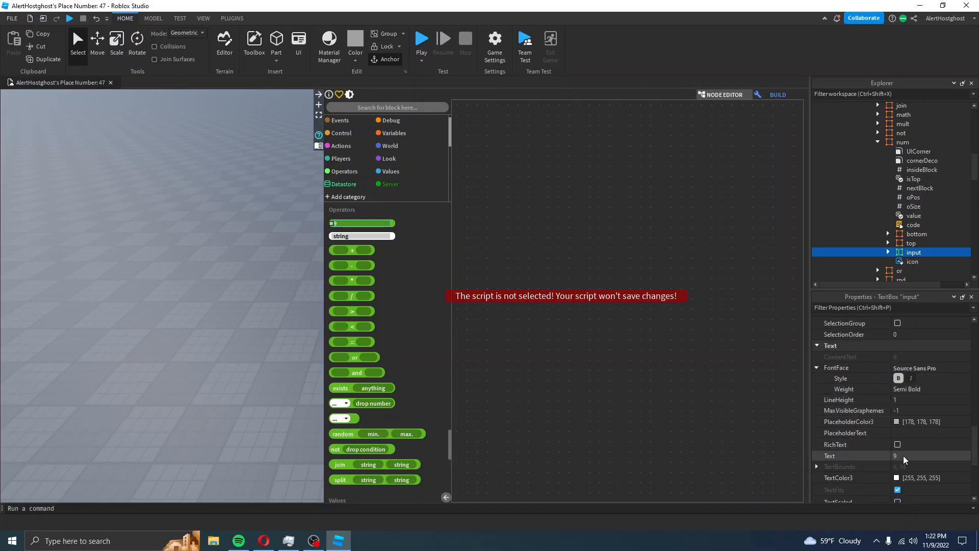
{"action": "left_click", "coordinate": [924, 455]}
{"action": "type", "text": "100"}
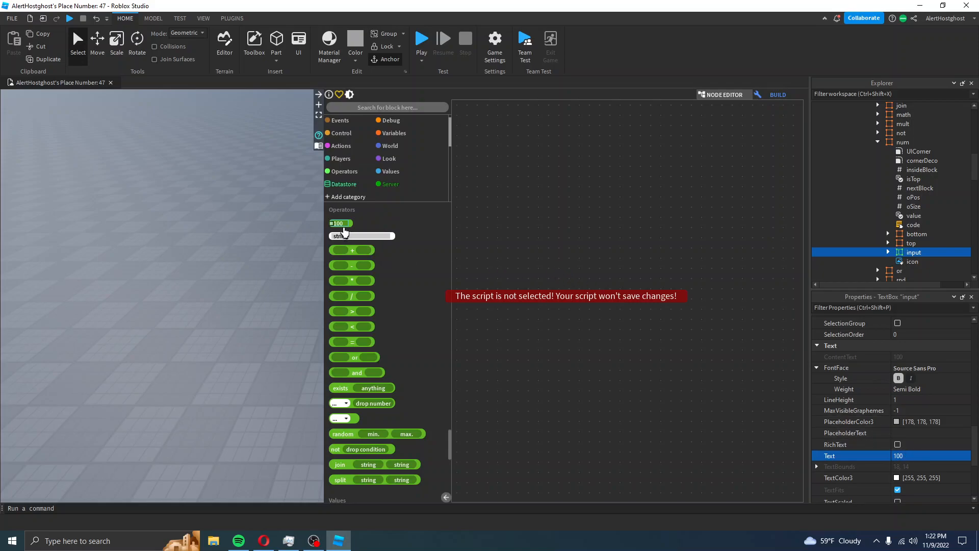
{"action": "mouse_move", "coordinate": [341, 223]}
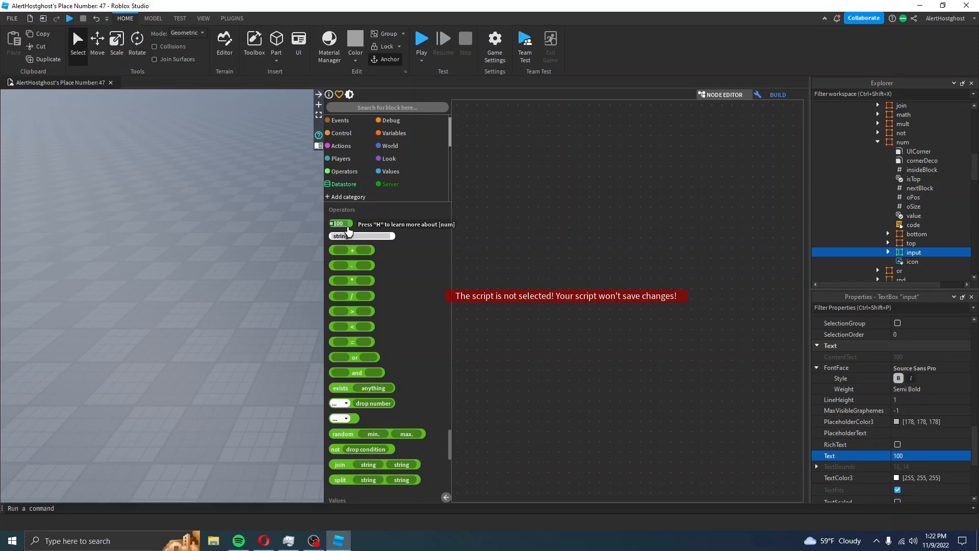
{"action": "mouse_move", "coordinate": [534, 260]}
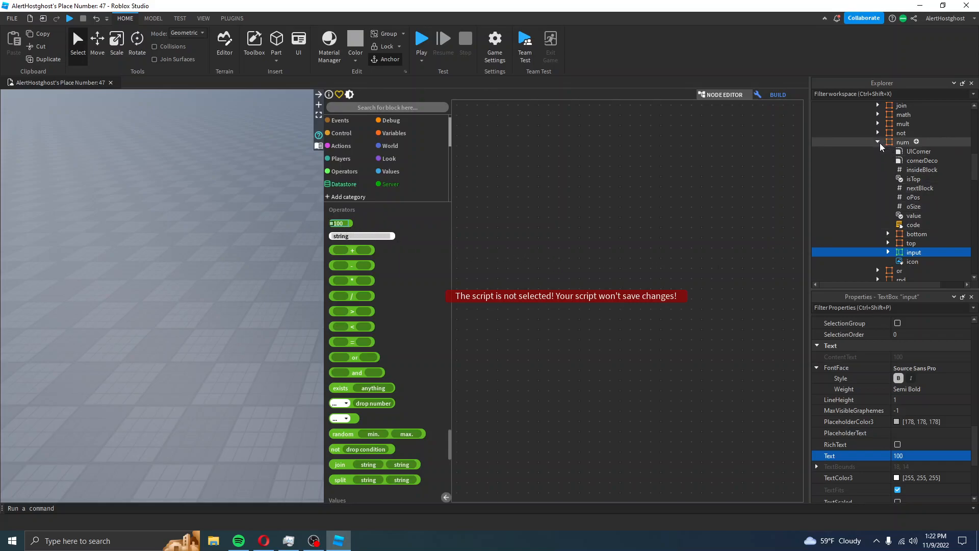
Collapse the num block's children in Explorer and bring OBS forward
{"action": "left_click", "coordinate": [877, 142]}
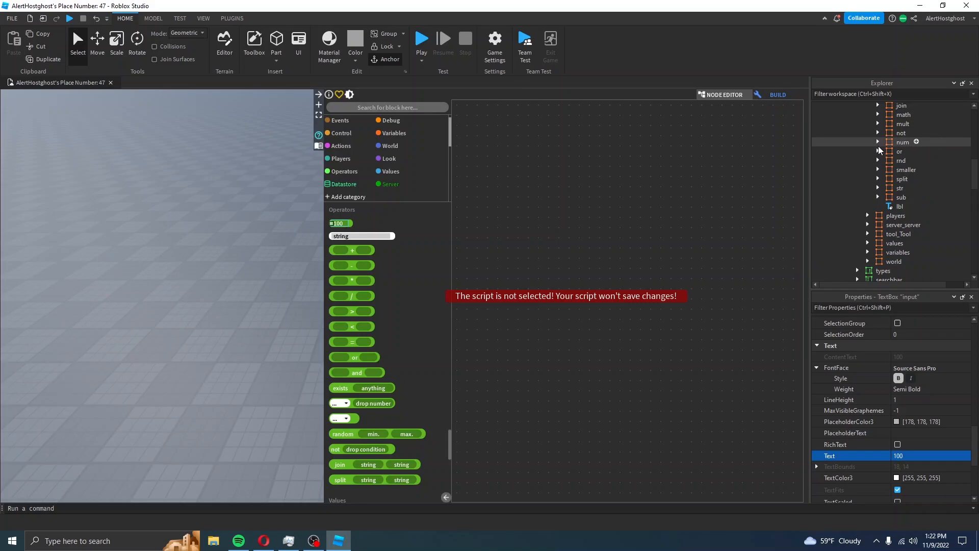
{"action": "mouse_move", "coordinate": [576, 205]}
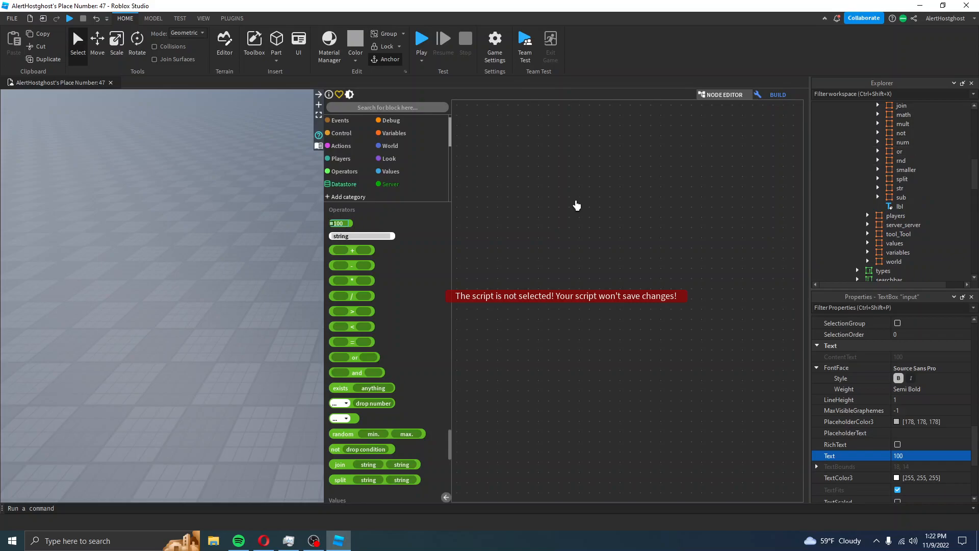
{"action": "mouse_move", "coordinate": [549, 330]}
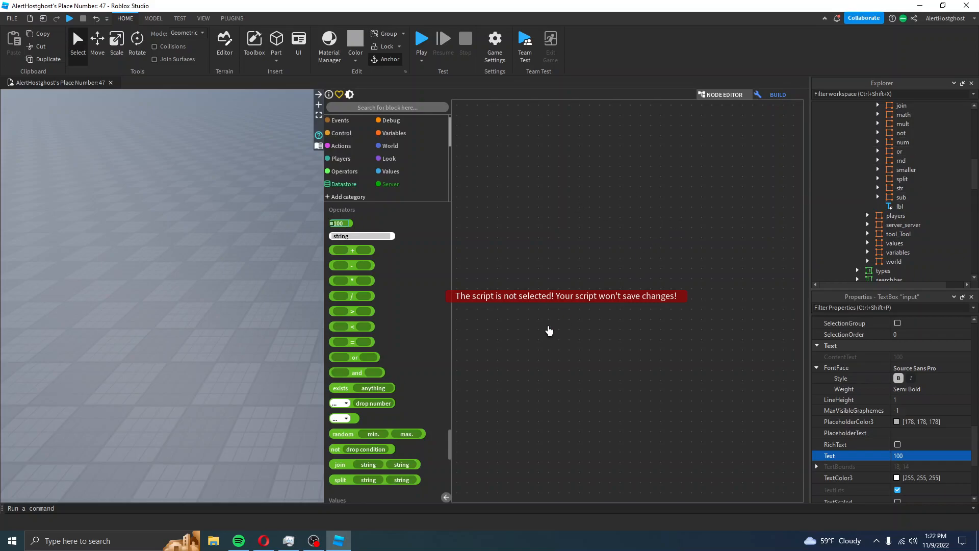
{"action": "mouse_move", "coordinate": [481, 385]}
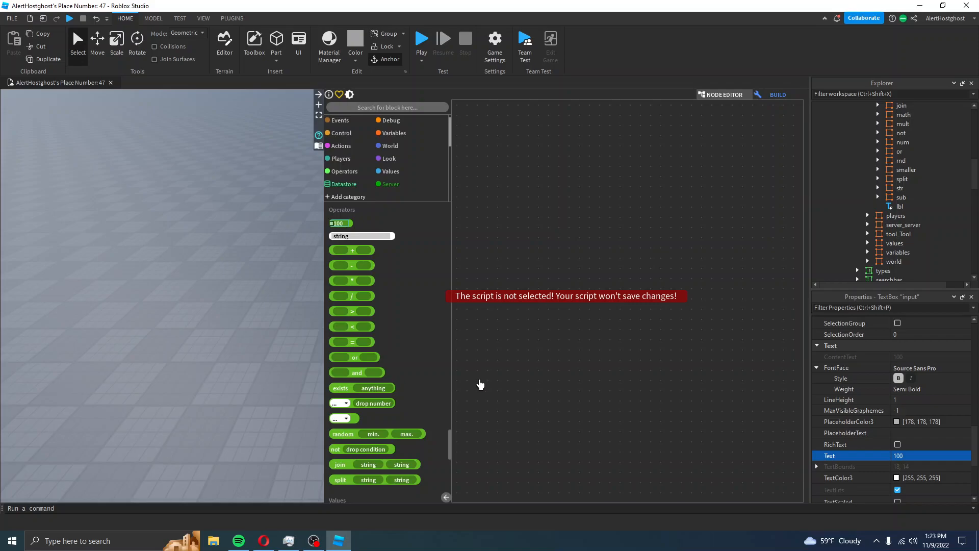
{"action": "mouse_move", "coordinate": [477, 388]}
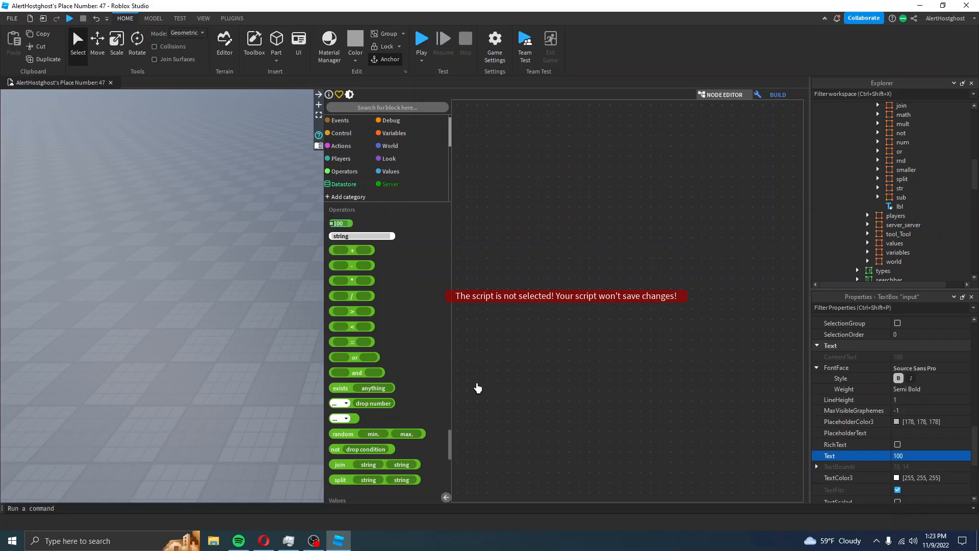
{"action": "mouse_move", "coordinate": [474, 385]}
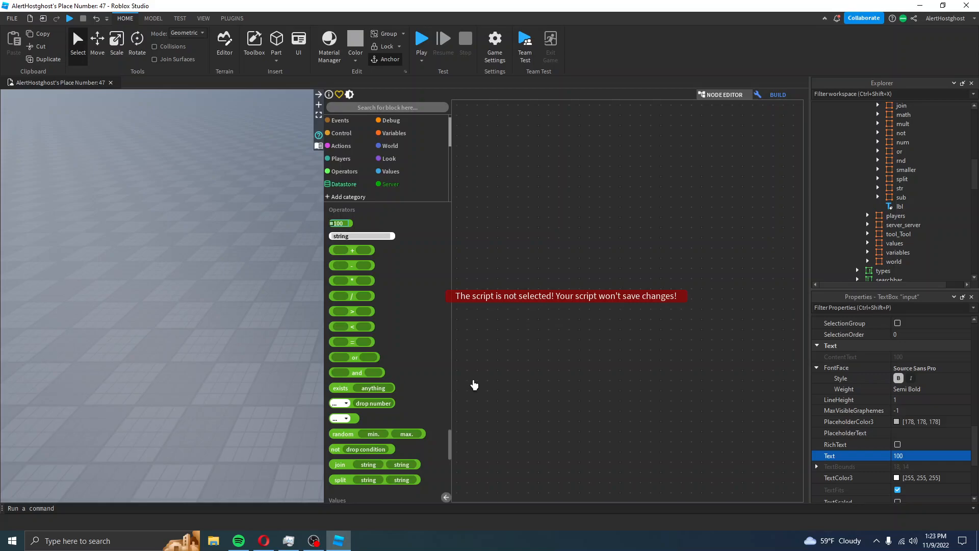
{"action": "mouse_move", "coordinate": [471, 389]}
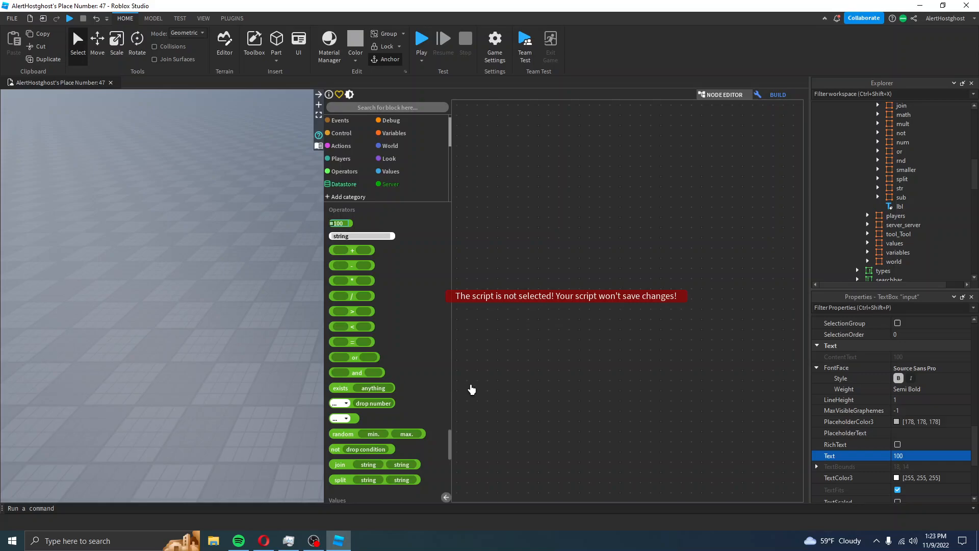
{"action": "left_click", "coordinate": [313, 541]}
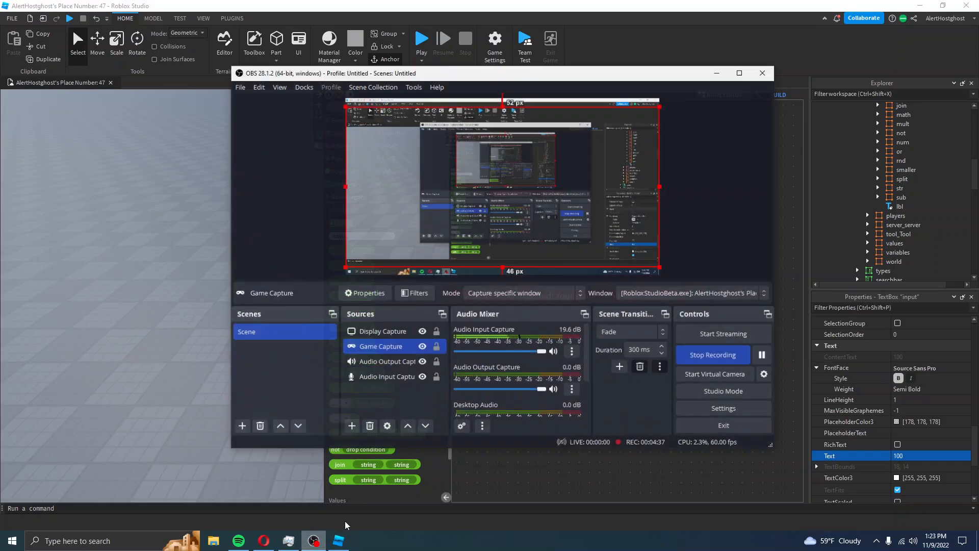